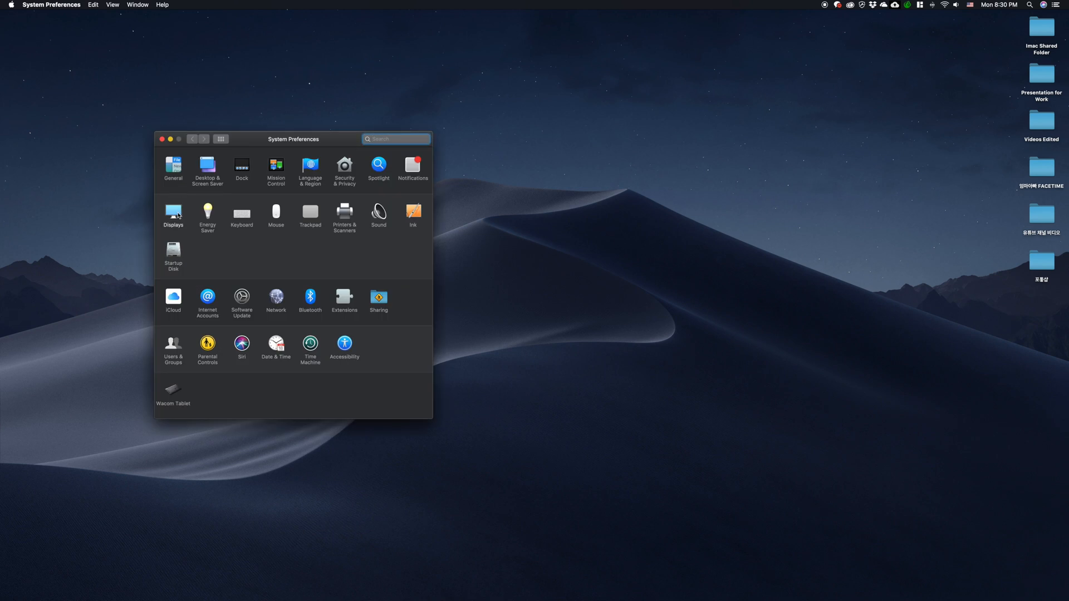
Step: Open the Displays pane to view the Built-in Retina Display settings
click(173, 213)
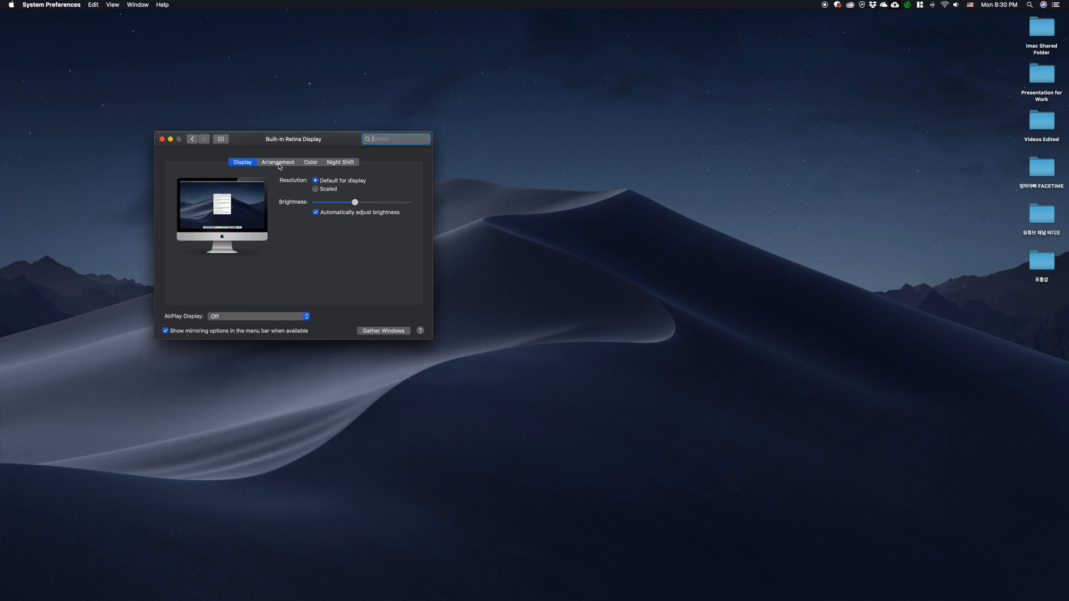
Step: In the Arrangement tab, drag the second display left of, above, then below the main display
click(277, 162)
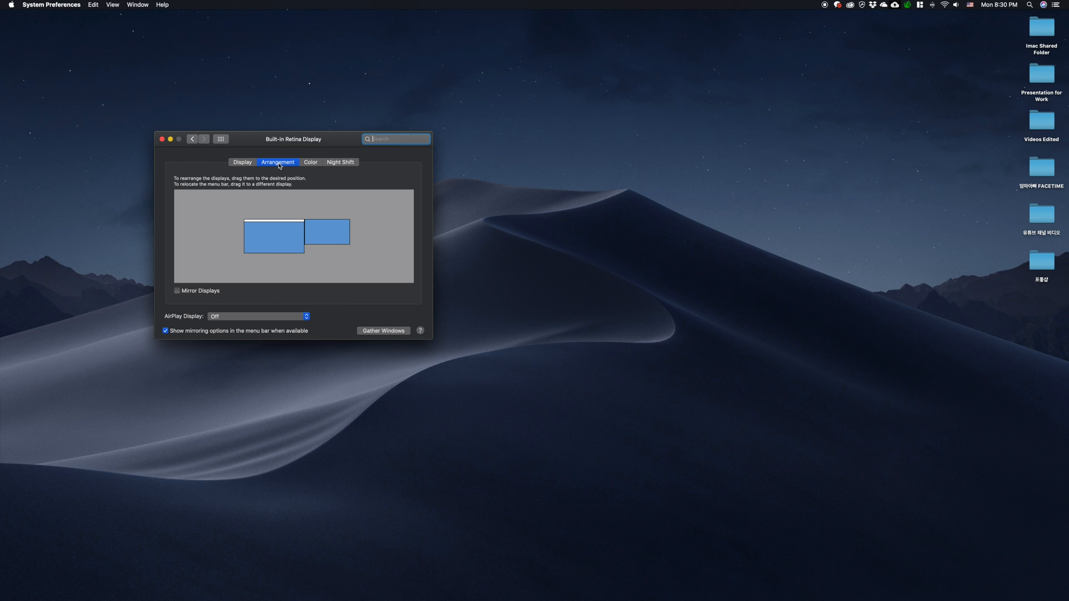
drag(273, 235, 221, 235)
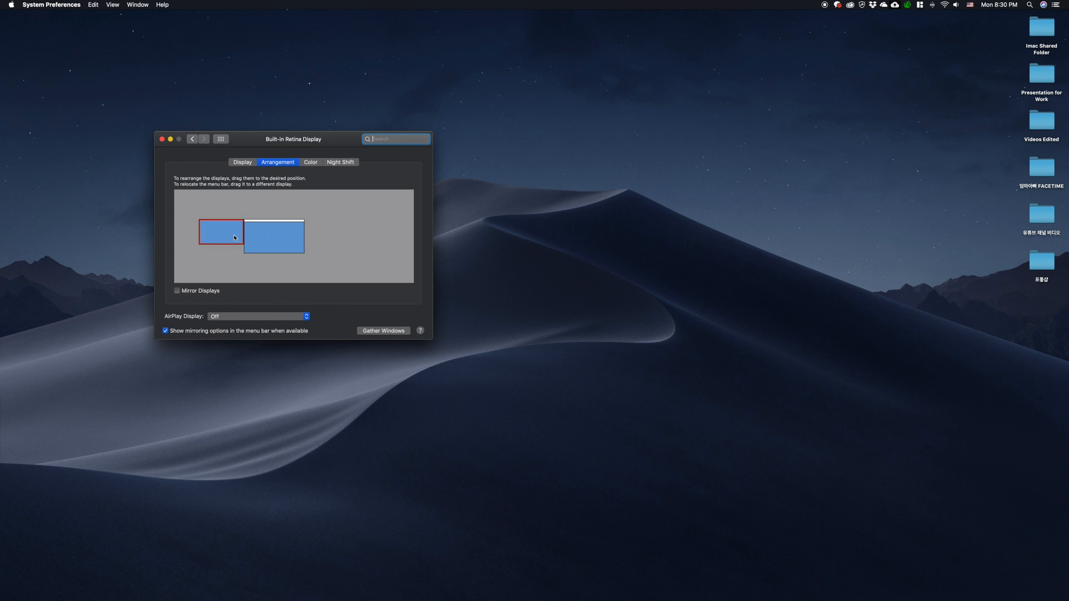
drag(221, 235, 274, 206)
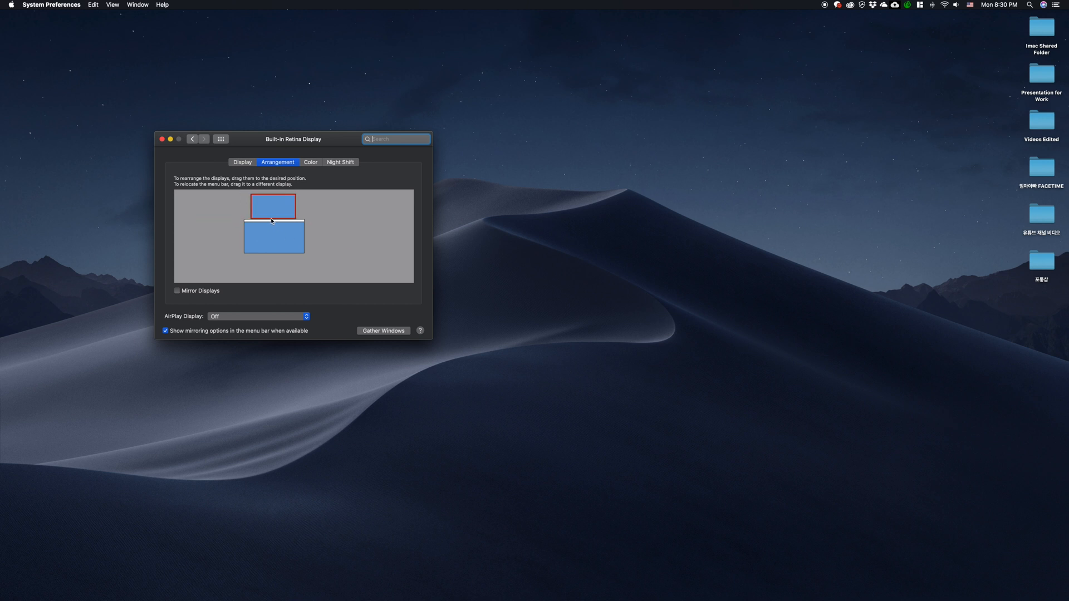
drag(273, 204, 277, 266)
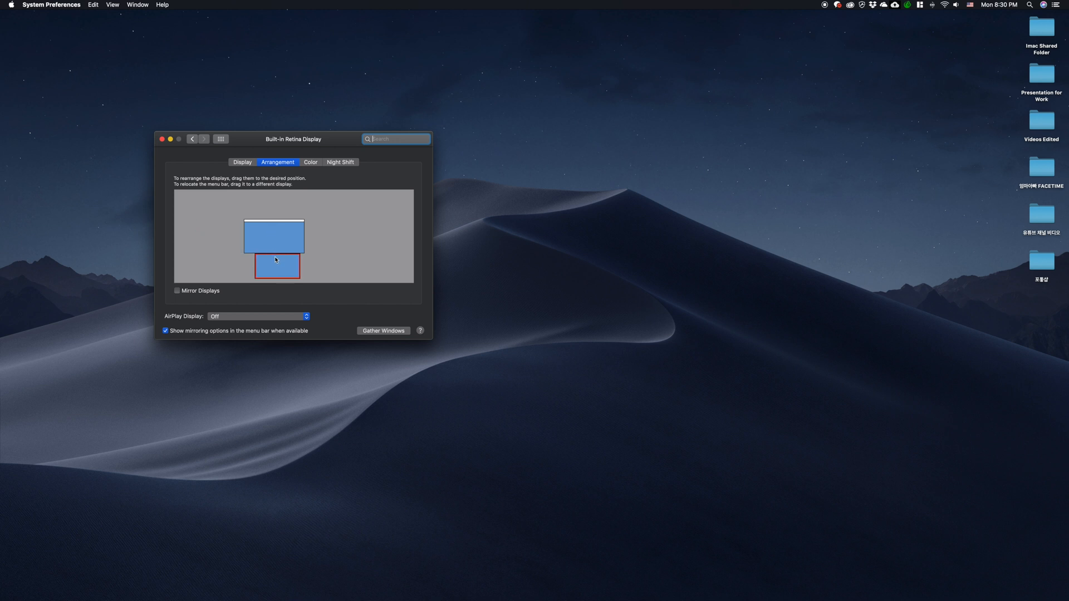